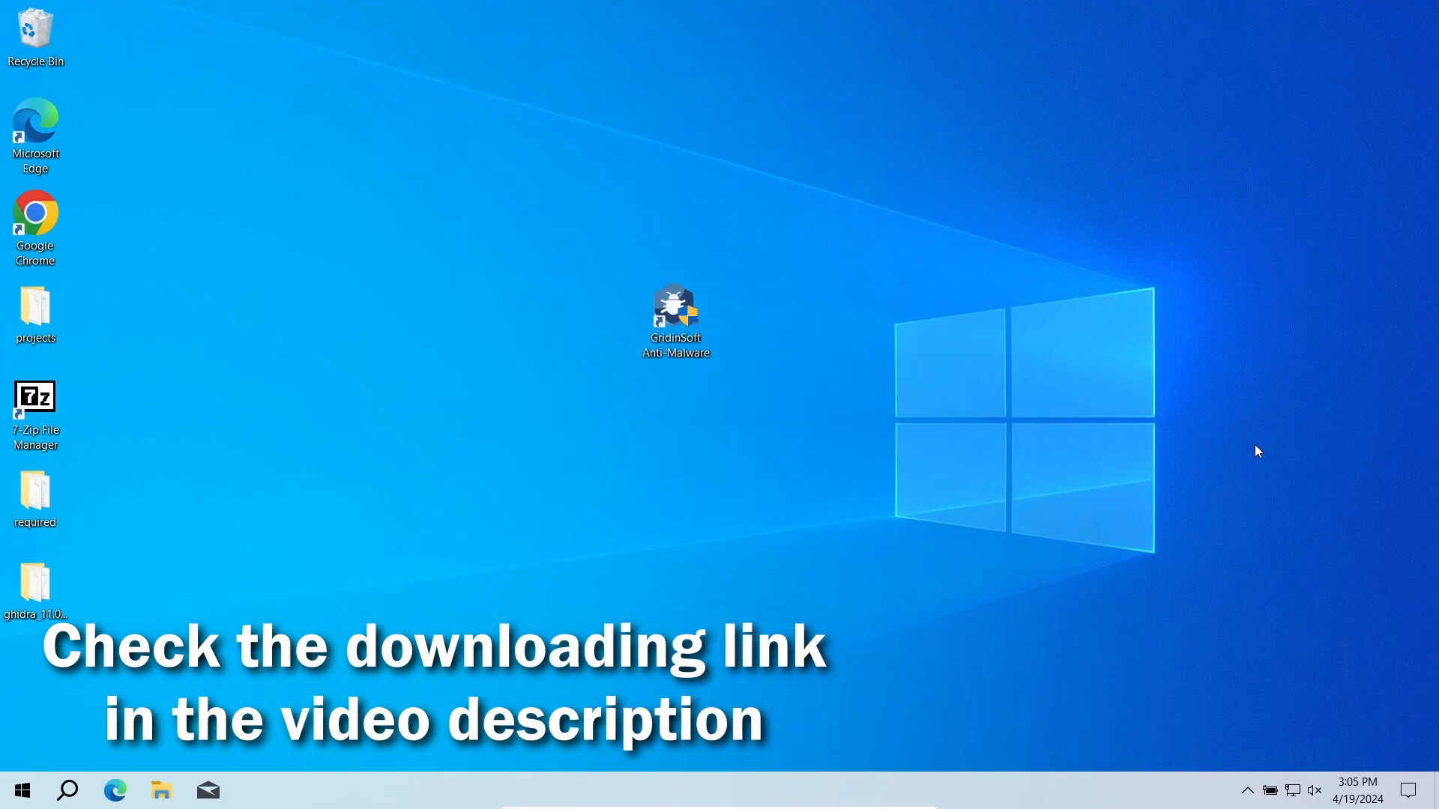
Launch Gridinsoft Anti-Malware from the desktop and start a Full scan of all drives
double_click(676, 315)
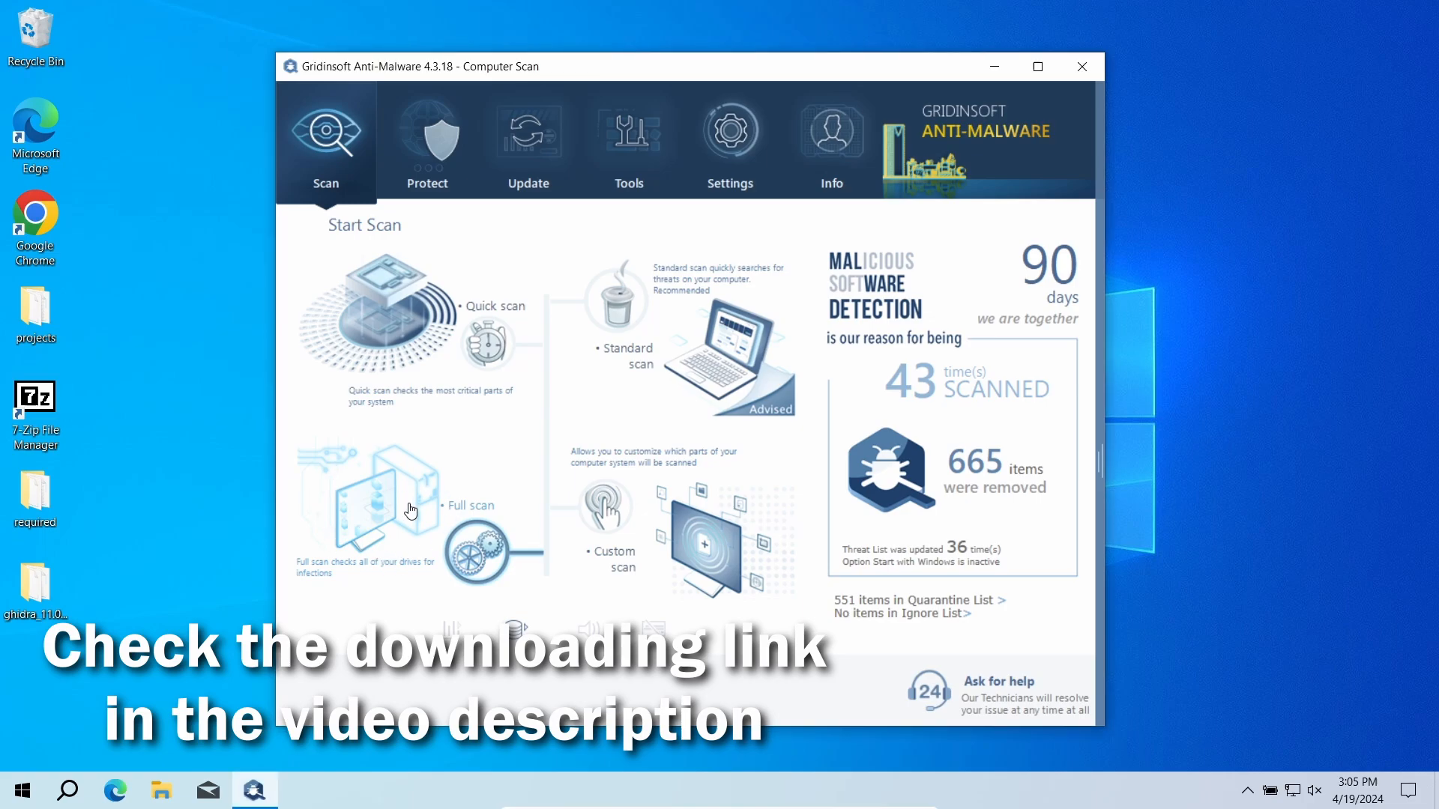
click(411, 510)
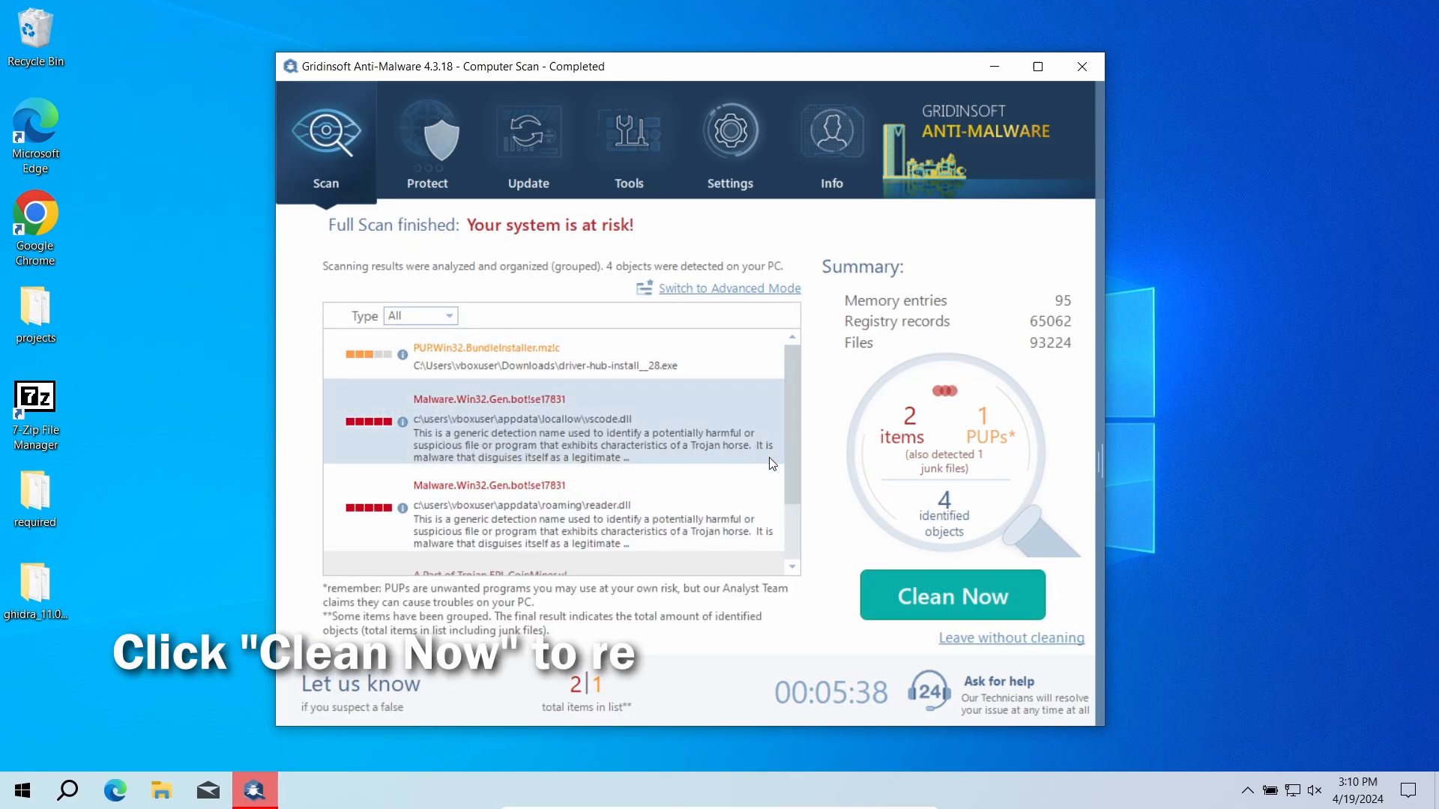
Choose Clean Now to remove all 4 objects detected by the full scan
click(951, 595)
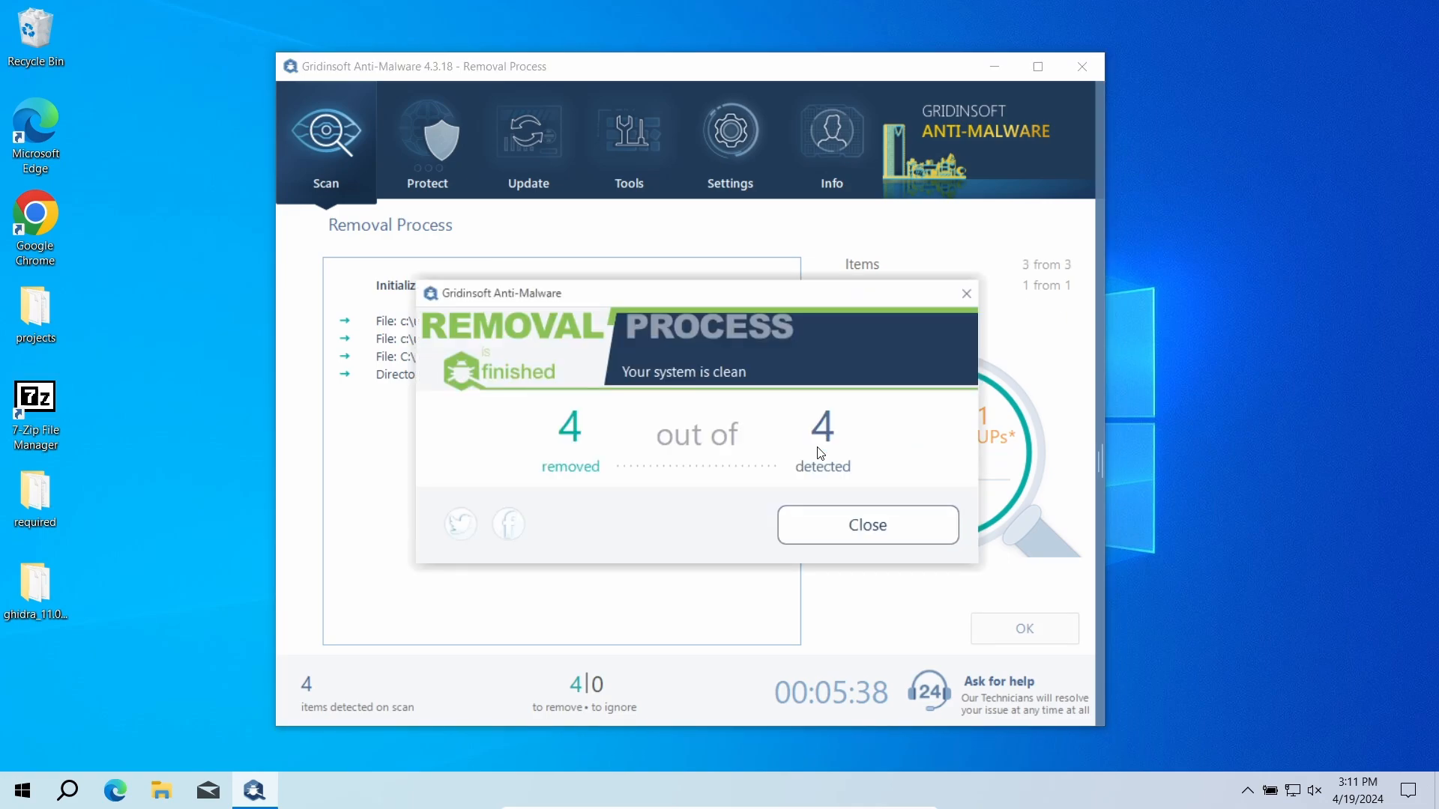
mouse_move(912, 670)
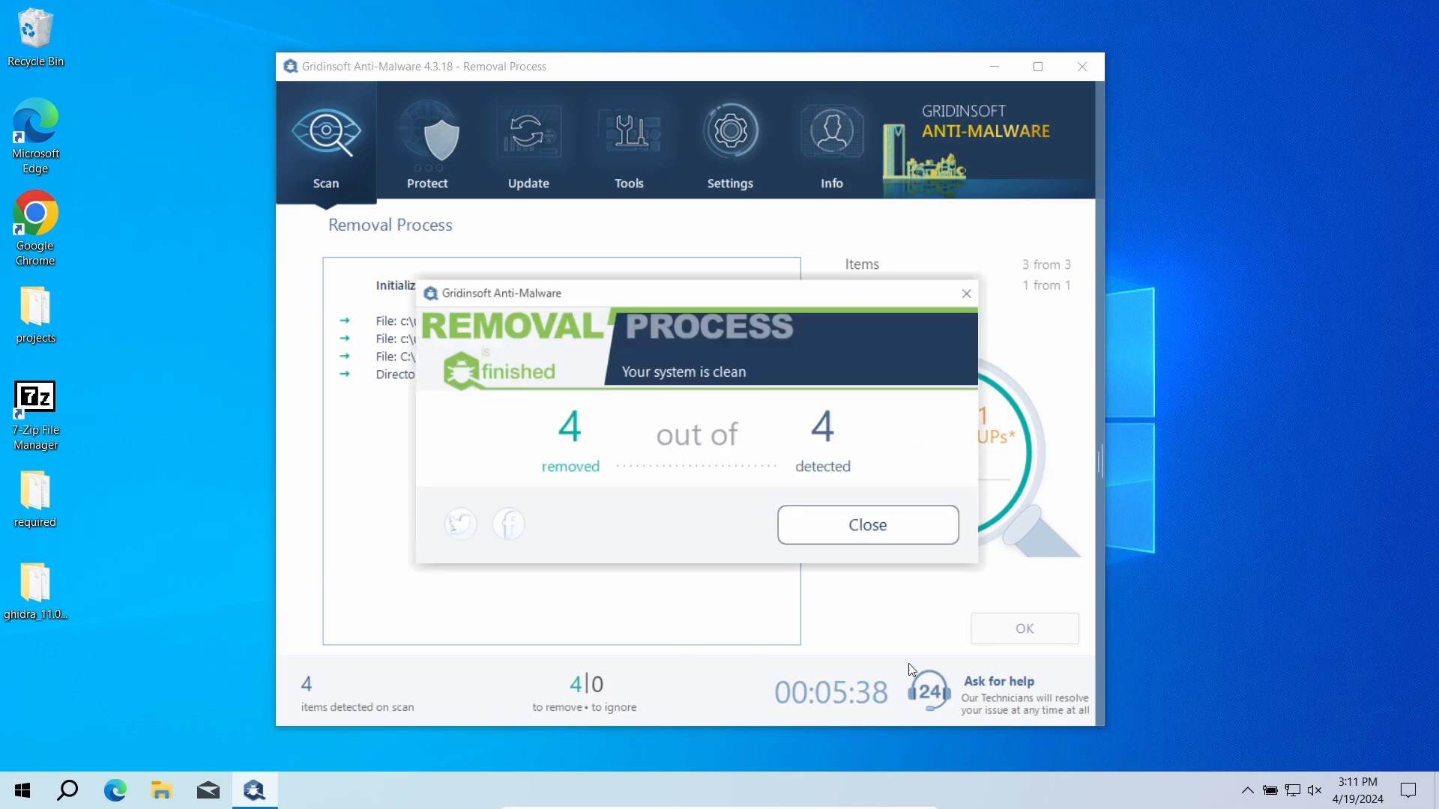
Close the removal summary reporting the system clean, returning to the main scan screen
click(865, 524)
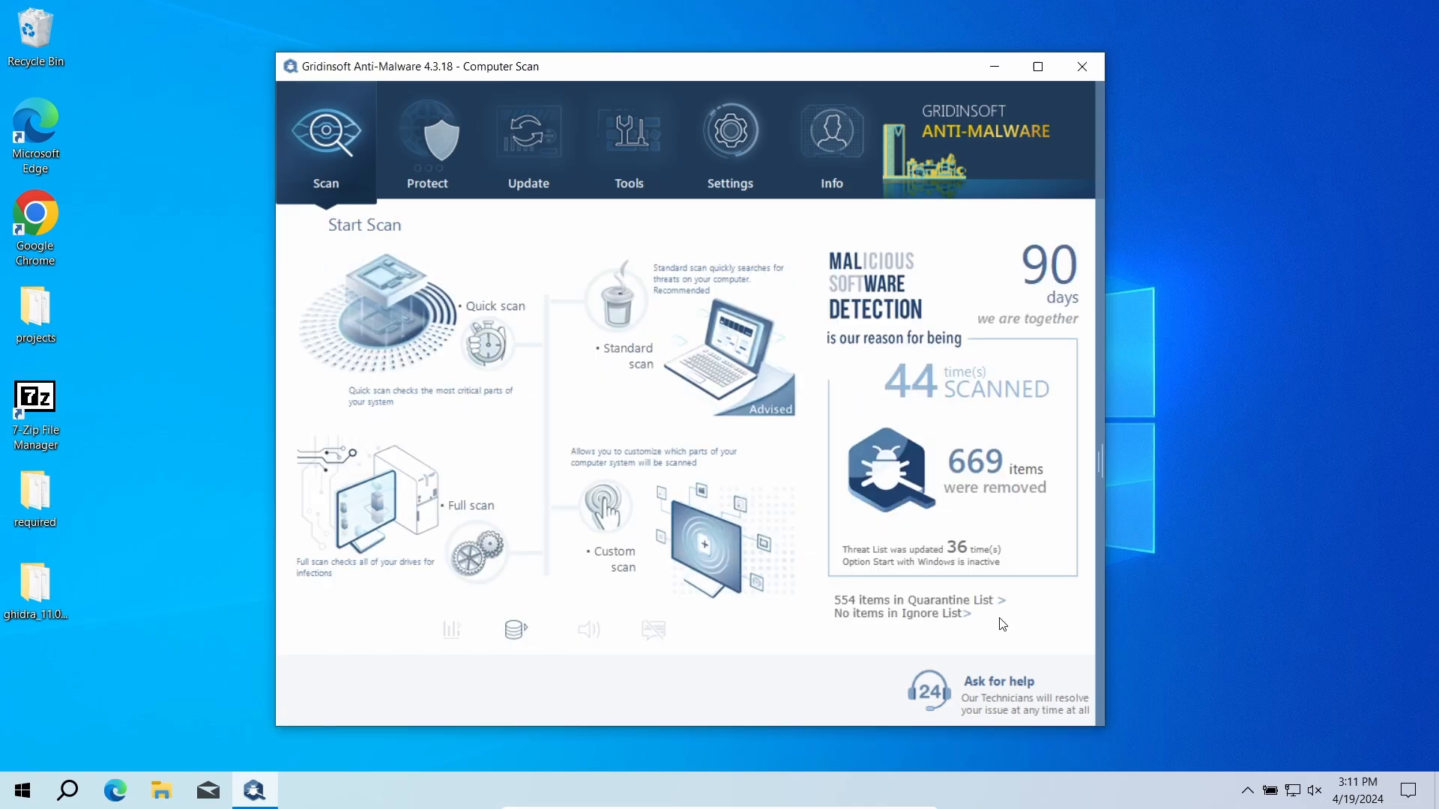